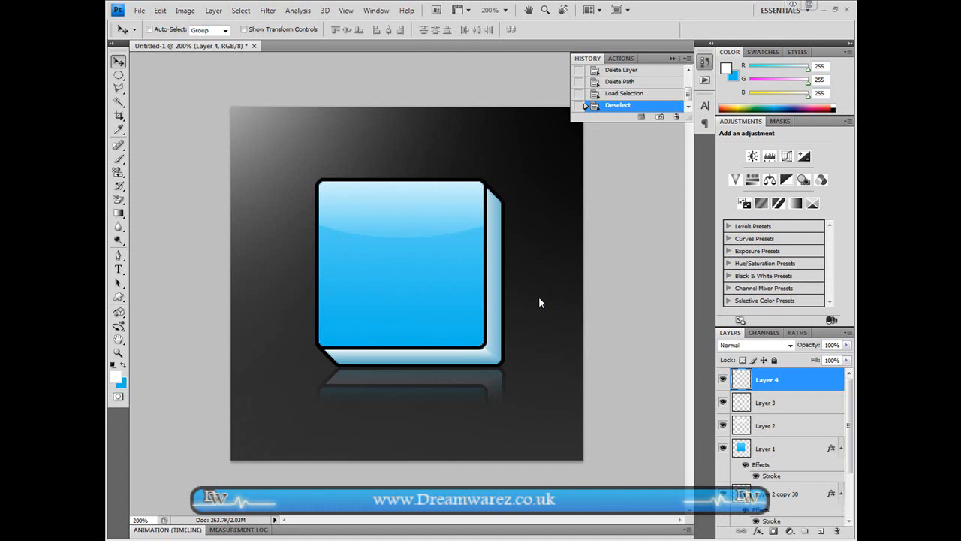
pyautogui.moveTo(406, 266)
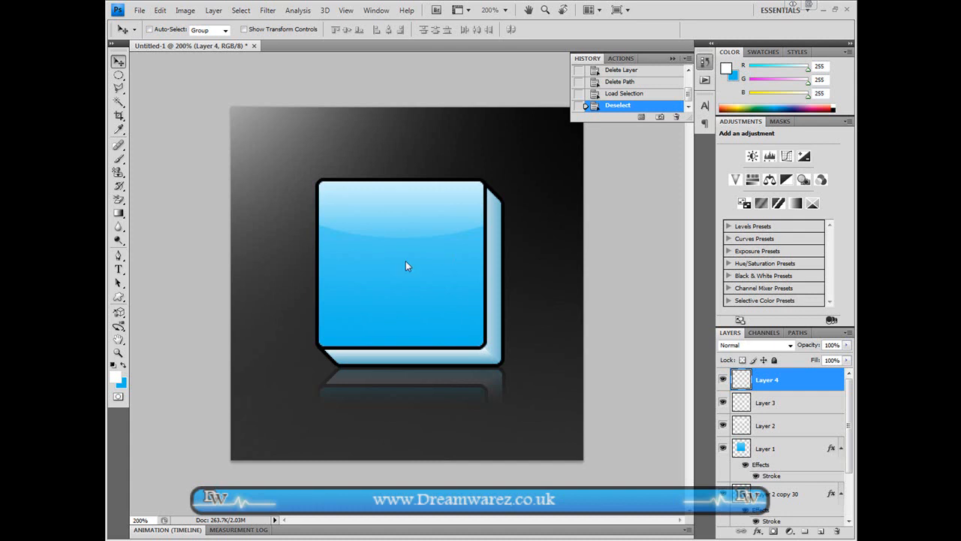
pyautogui.moveTo(358, 275)
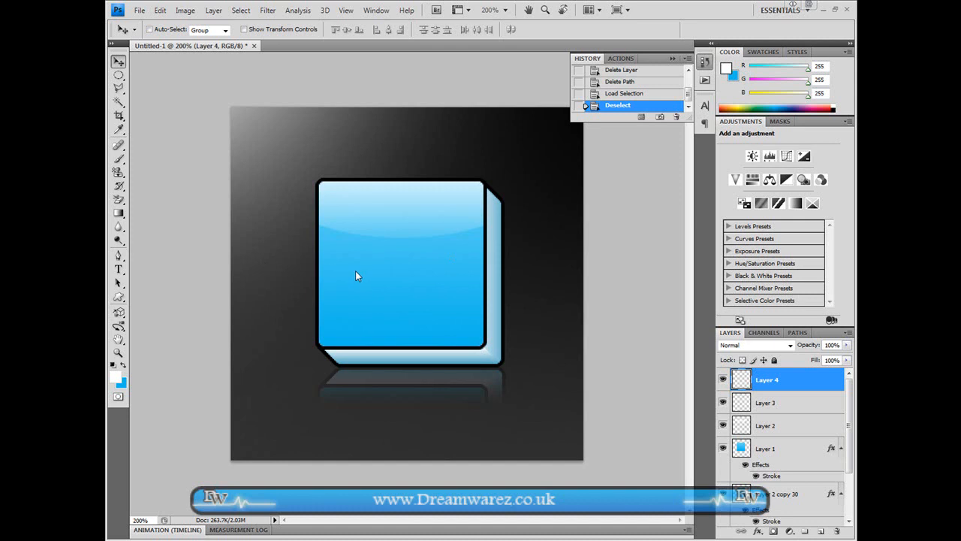
pyautogui.moveTo(442, 302)
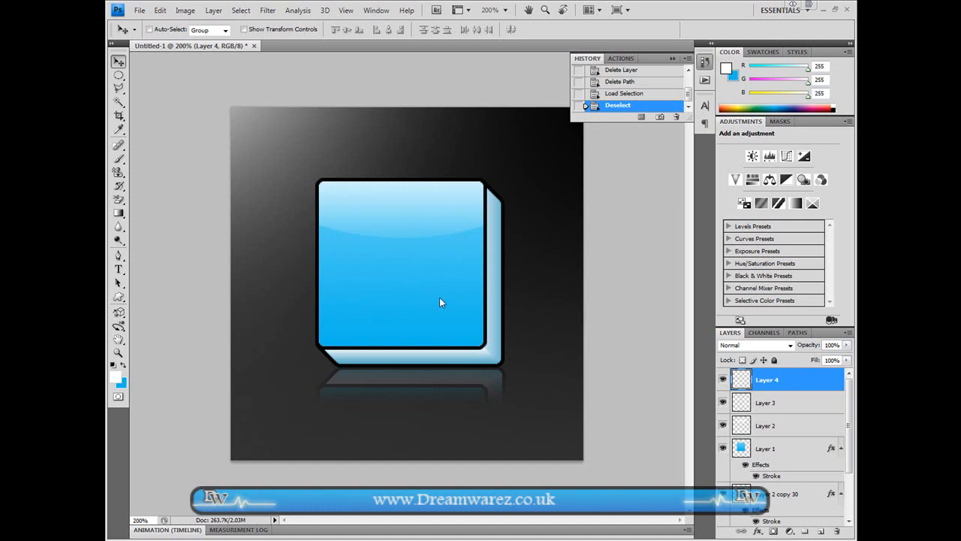
pyautogui.moveTo(404, 284)
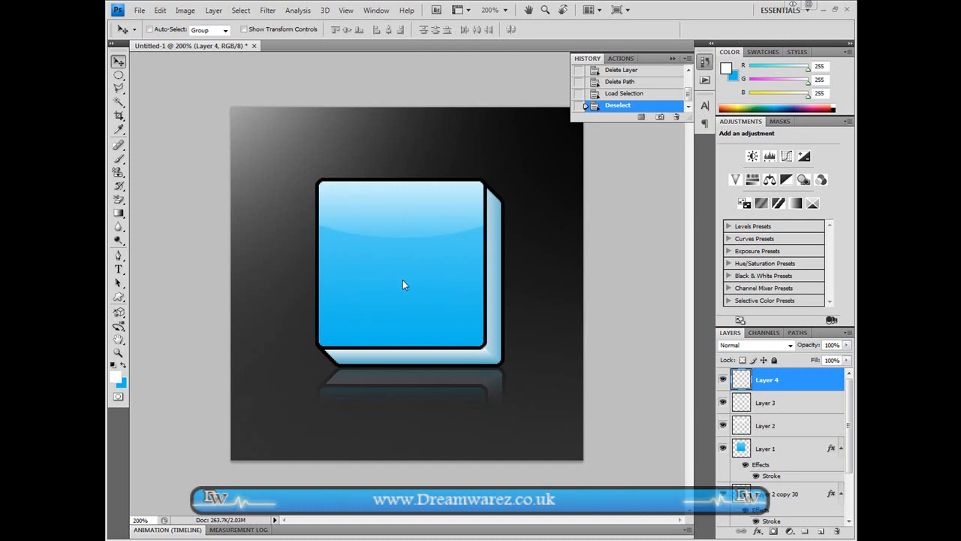
pyautogui.moveTo(400, 354)
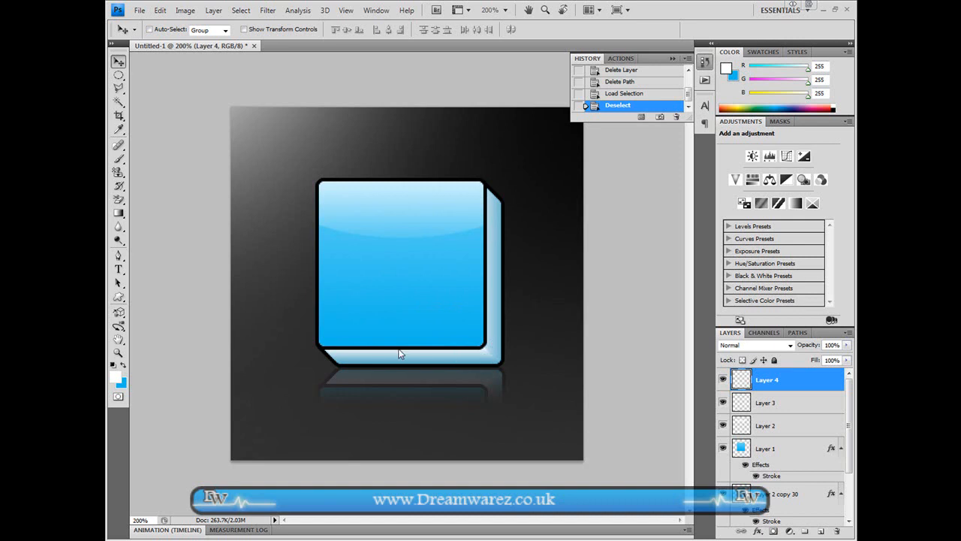
pyautogui.moveTo(328, 234)
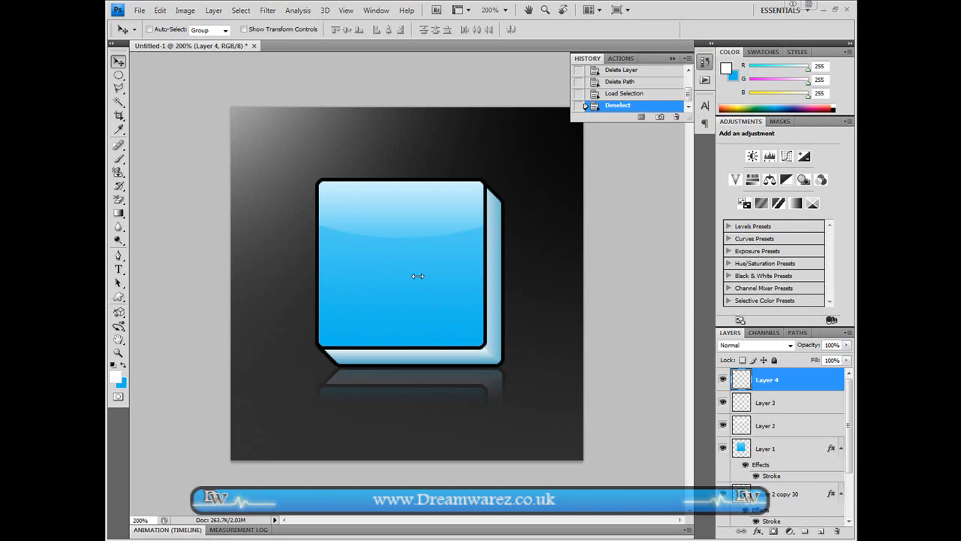
pyautogui.moveTo(466, 335)
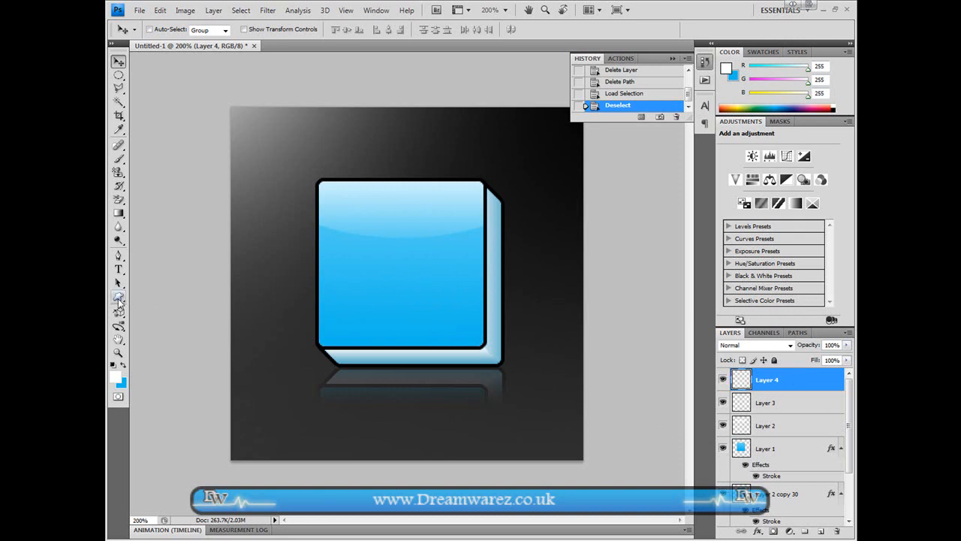
# Draw a large white concentric-target custom shape on a new layer over the square.
pyautogui.click(119, 298)
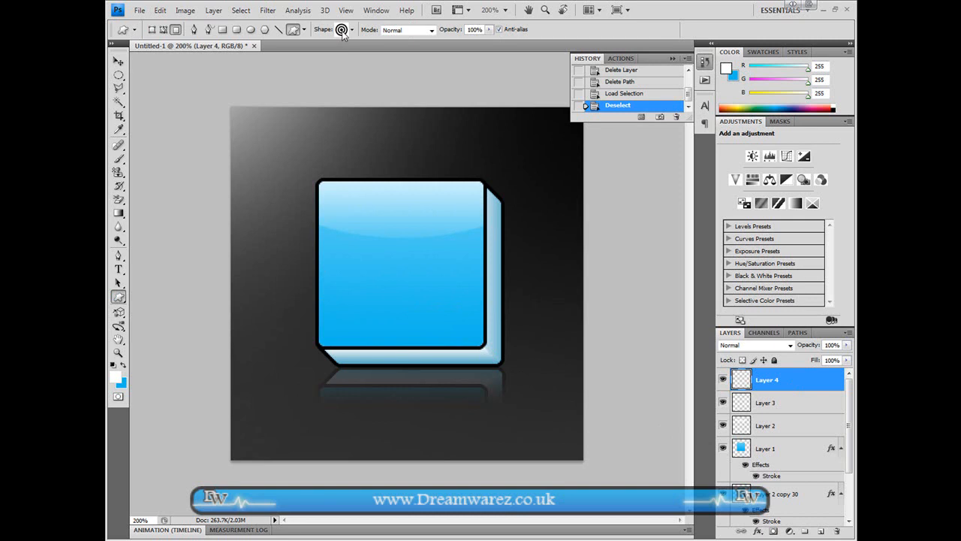
pyautogui.moveTo(489, 396)
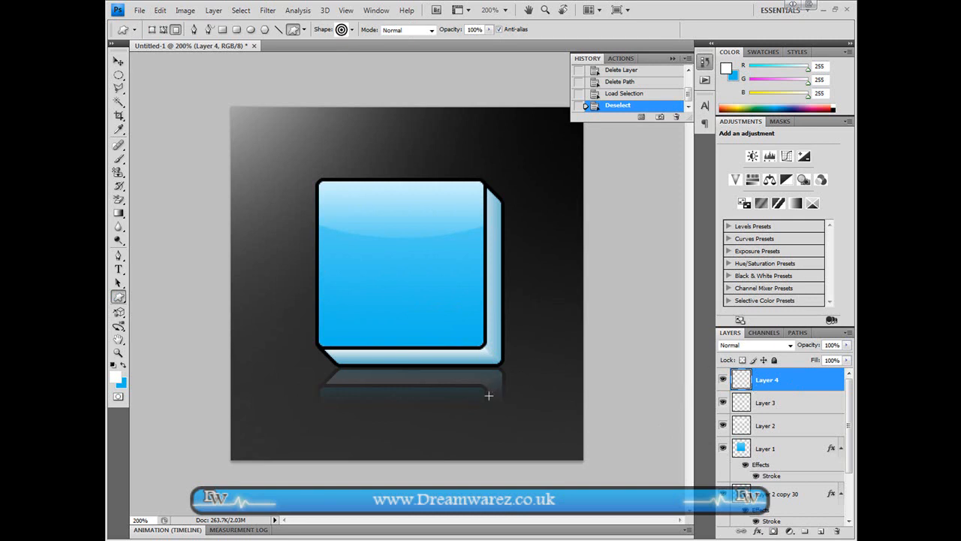
pyautogui.moveTo(440, 322)
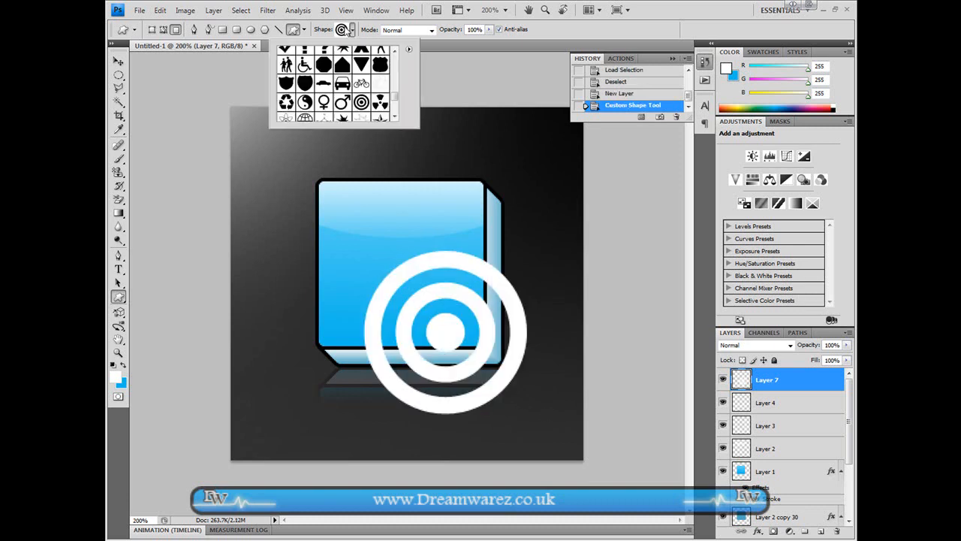
pyautogui.click(360, 103)
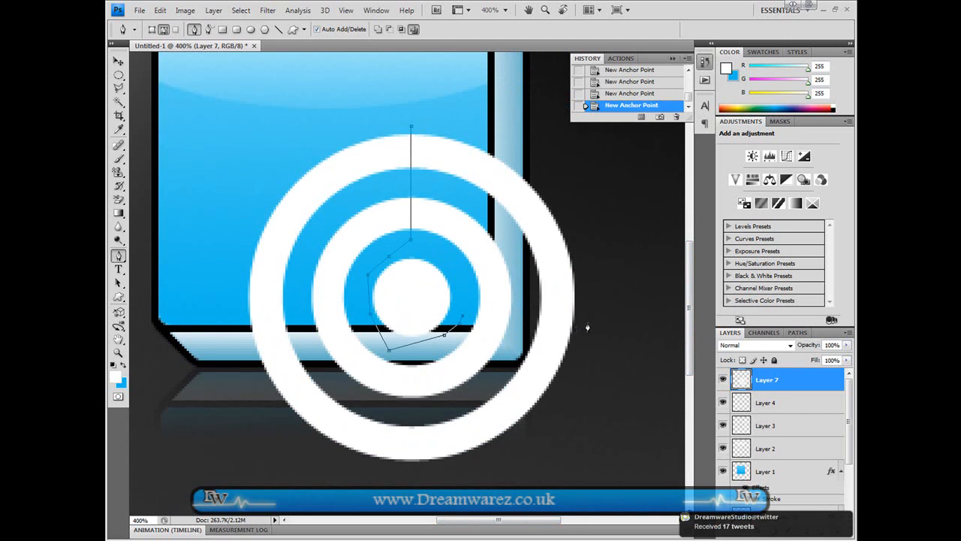
pyautogui.moveTo(494, 348)
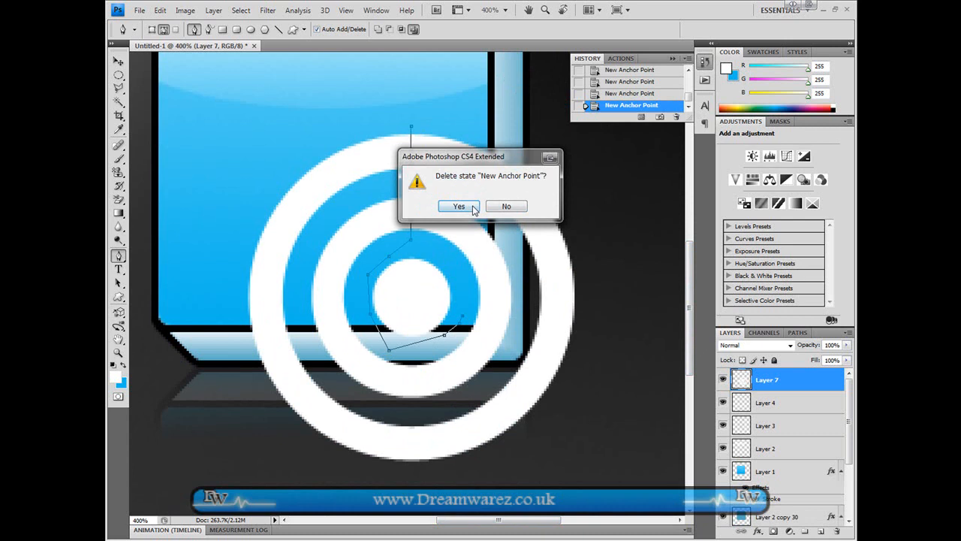
# Remove the stray anchor point and close the wedge path over the rings.
pyautogui.click(459, 206)
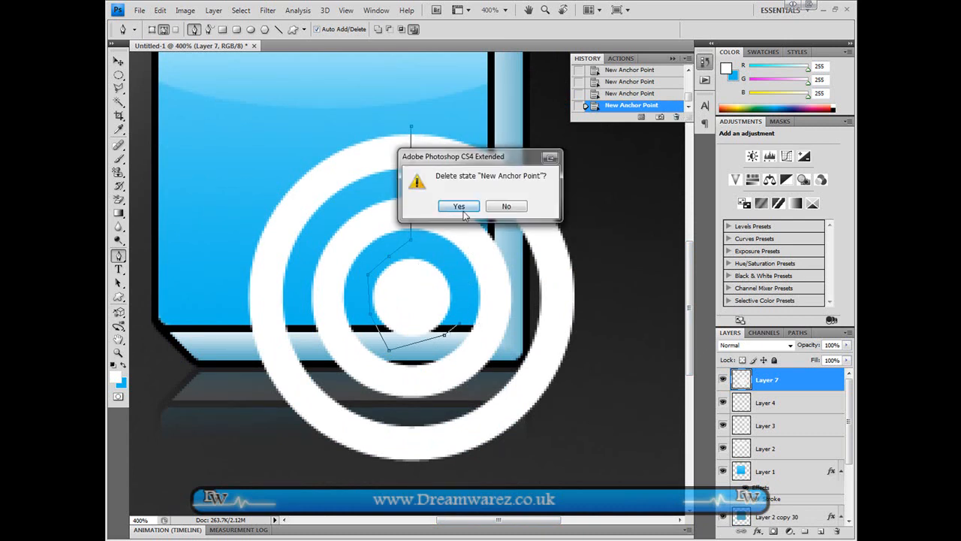
pyautogui.click(459, 205)
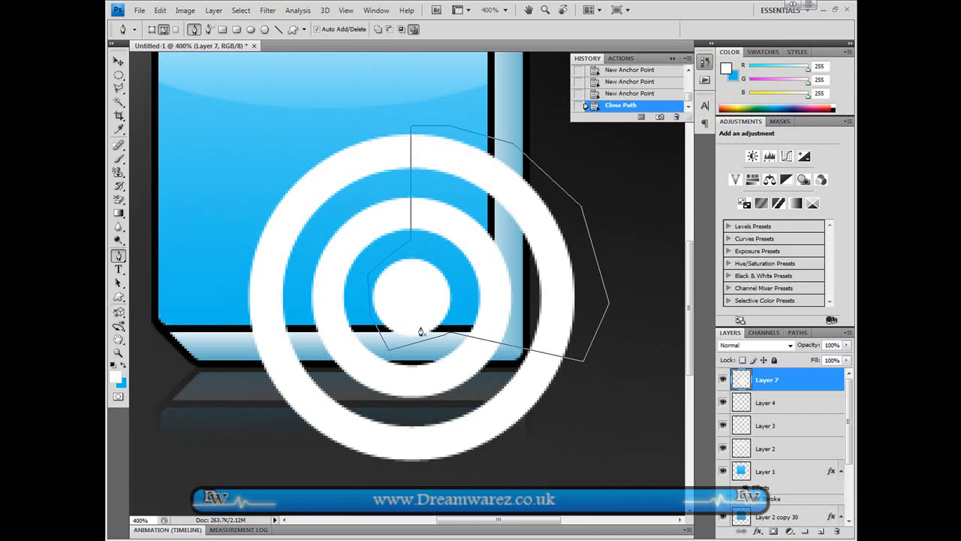
pyautogui.click(798, 332)
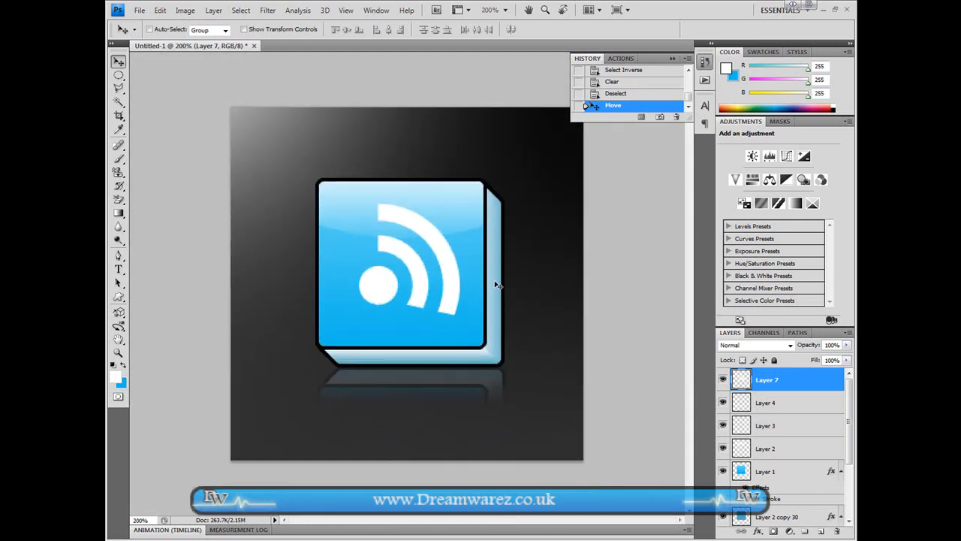
pyautogui.moveTo(391, 294)
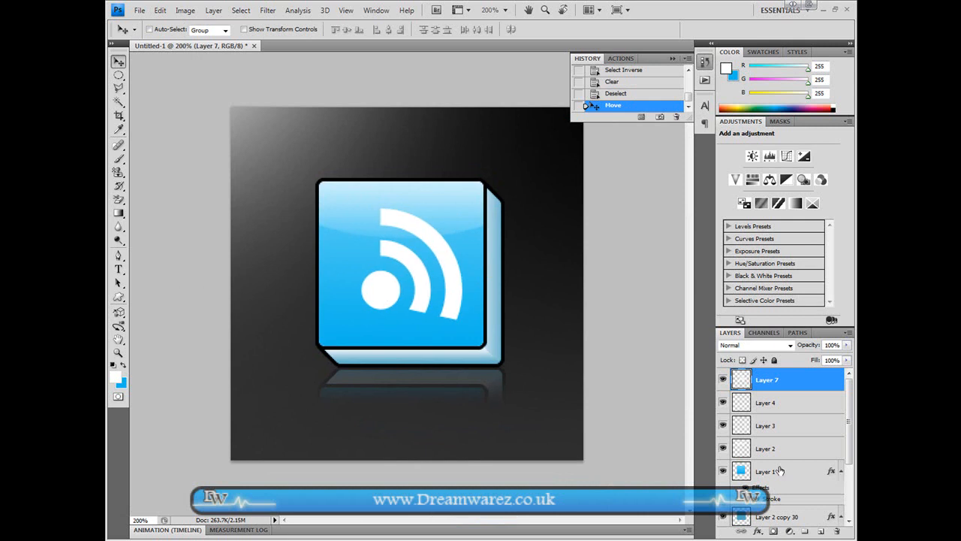
# Apply the Orange, Yellow, Orange preset to the square layer's Gradient Overlay.
pyautogui.click(766, 471)
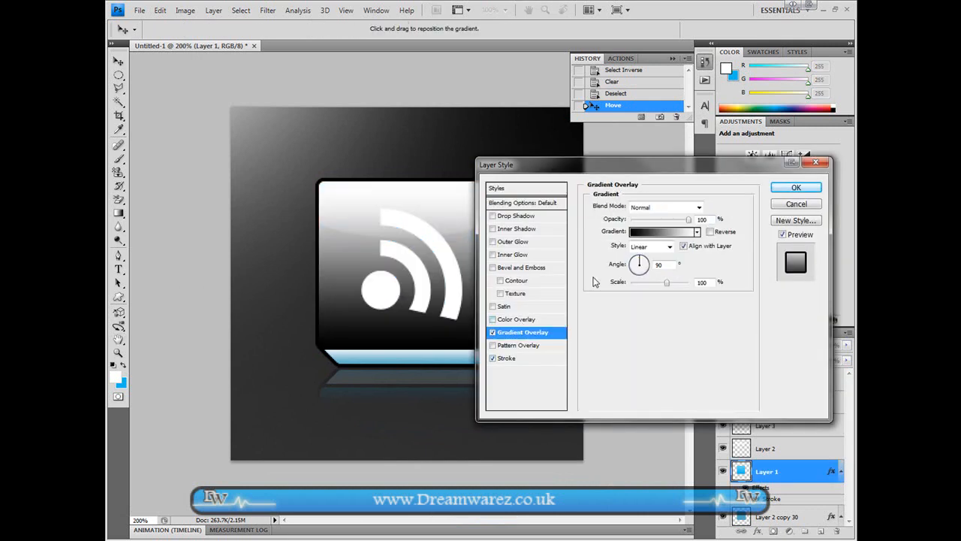
pyautogui.click(660, 231)
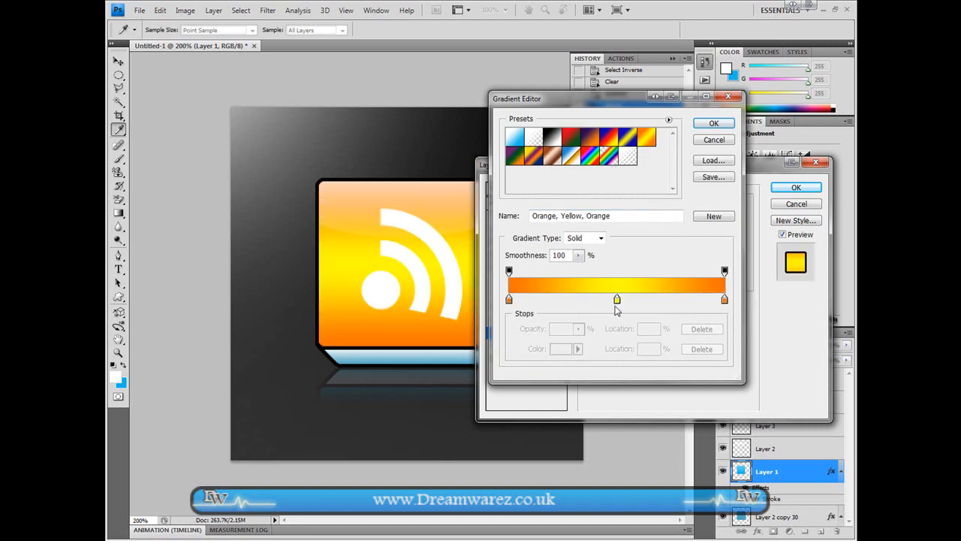
# Delete the yellow stop, make the remaining stop orange, and confirm the gradient.
pyautogui.click(616, 299)
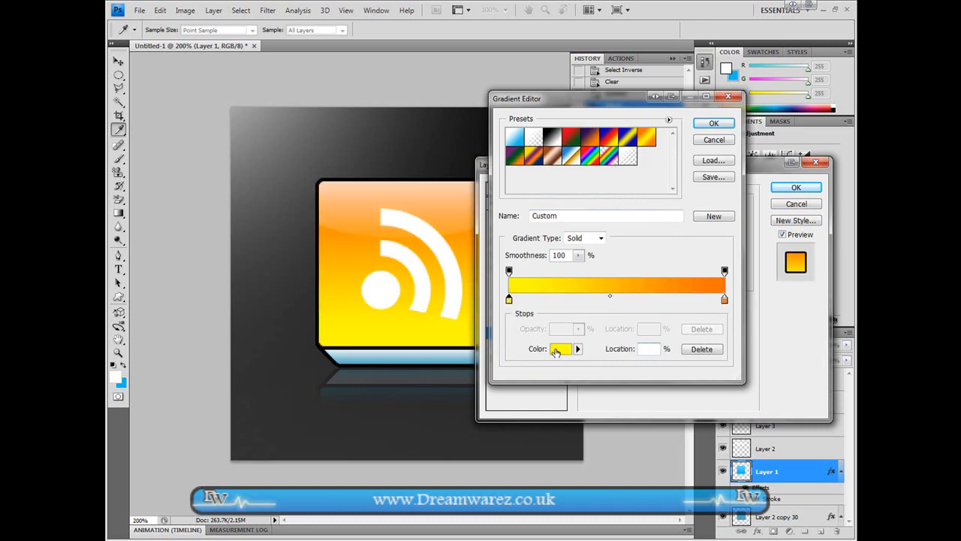
pyautogui.click(559, 348)
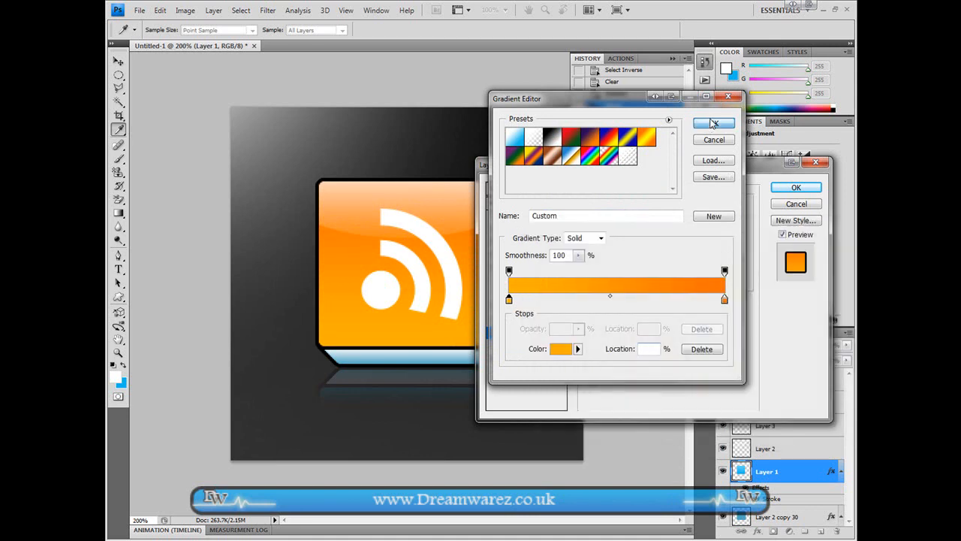
pyautogui.click(714, 124)
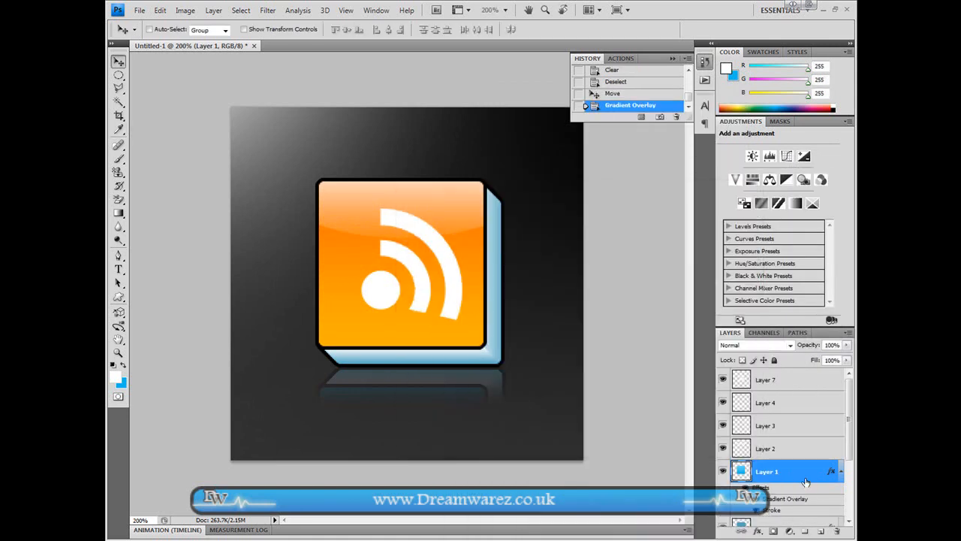
# Copy Layer 1's orange style and paste it onto the cube's side layer.
pyautogui.rightClick(766, 471)
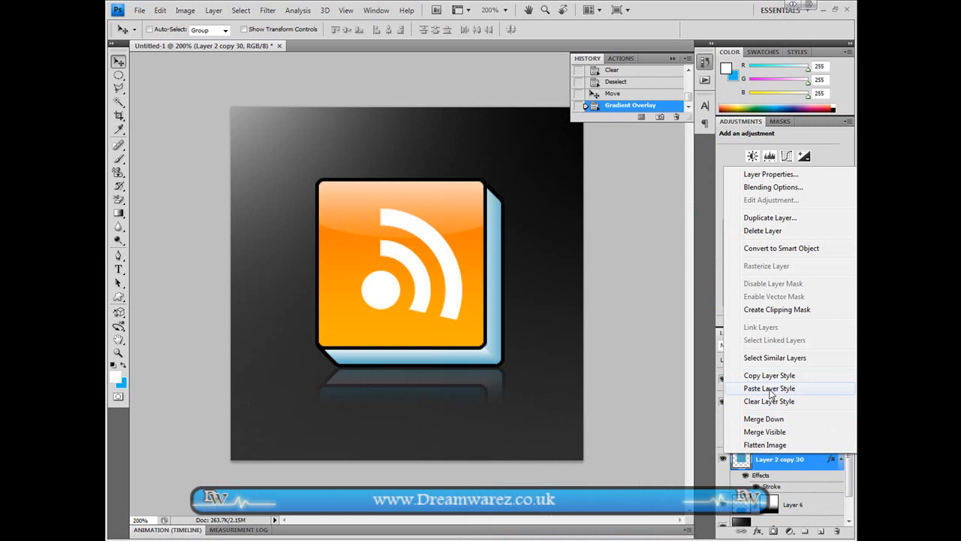
pyautogui.click(769, 388)
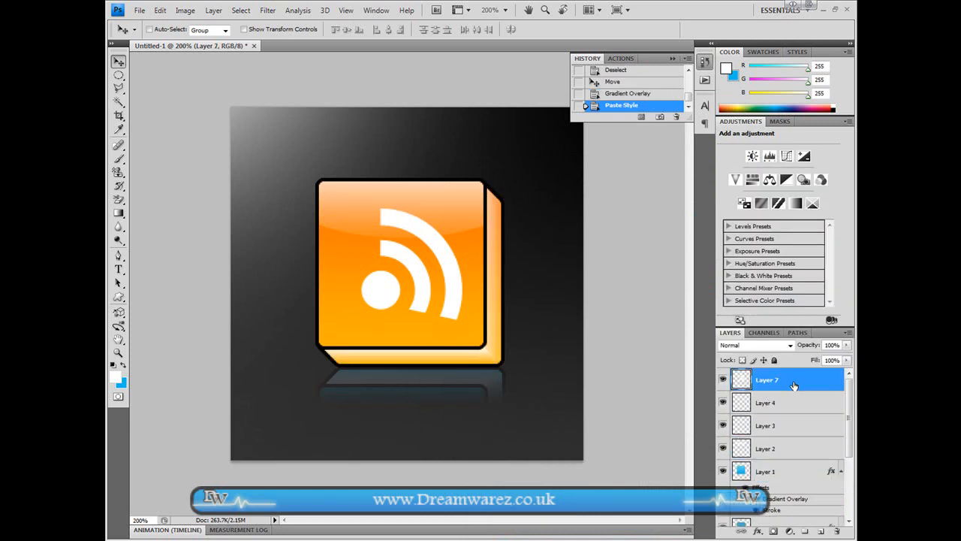
# Enable Inner Shadow on Layer 7 with opacity 15, distance 1, size 5.
pyautogui.doubleClick(767, 379)
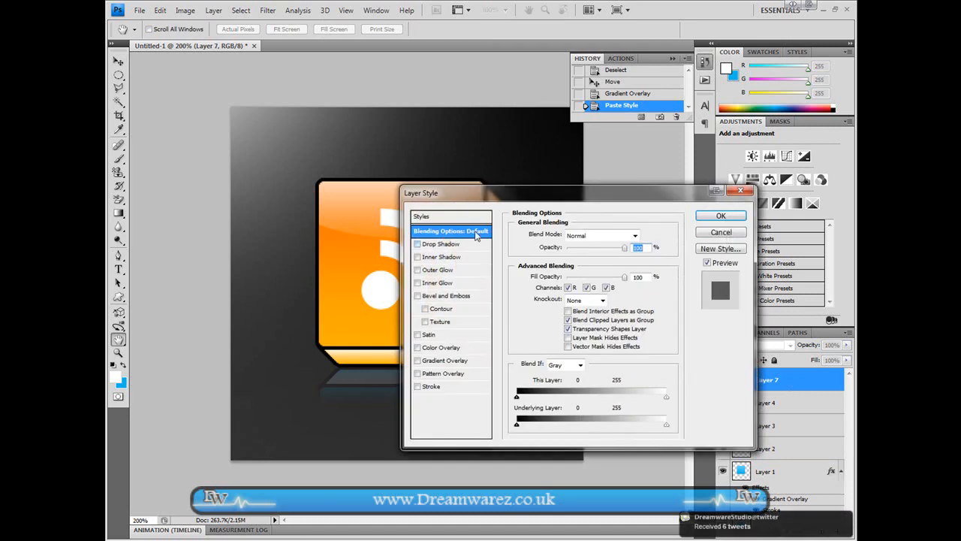
pyautogui.moveTo(420, 193); pyautogui.dragTo(498, 227)
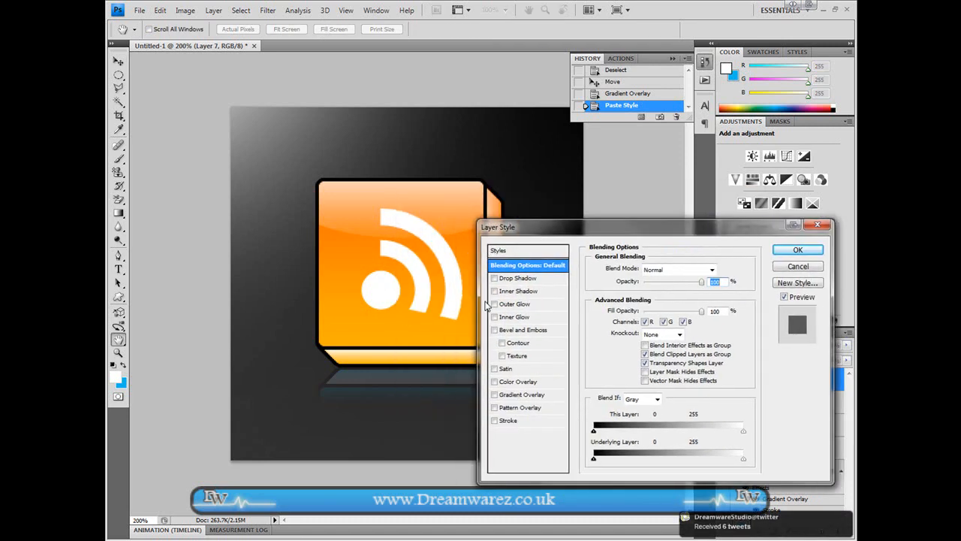
pyautogui.click(520, 291)
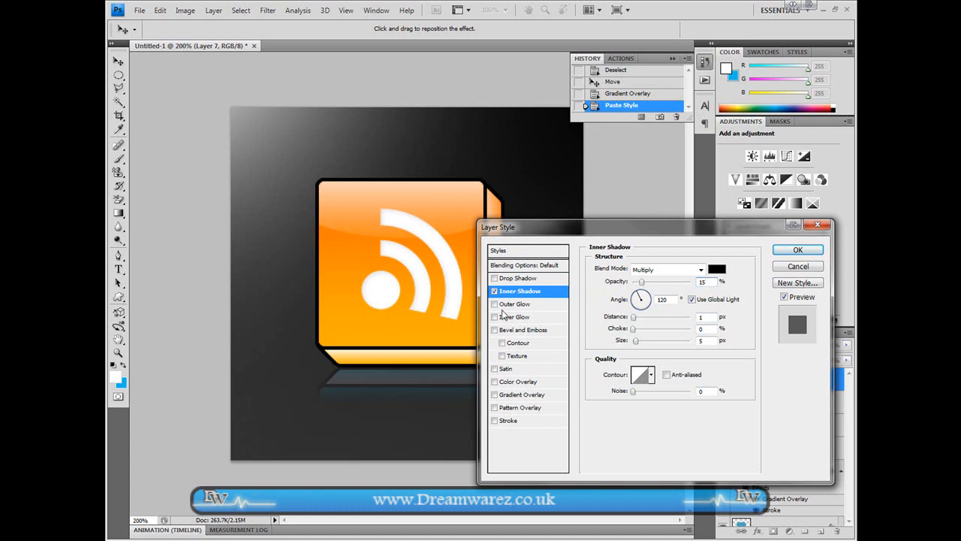
# Add a Normal-blend outer glow with lowered opacity in dark brown #996800.
pyautogui.click(516, 316)
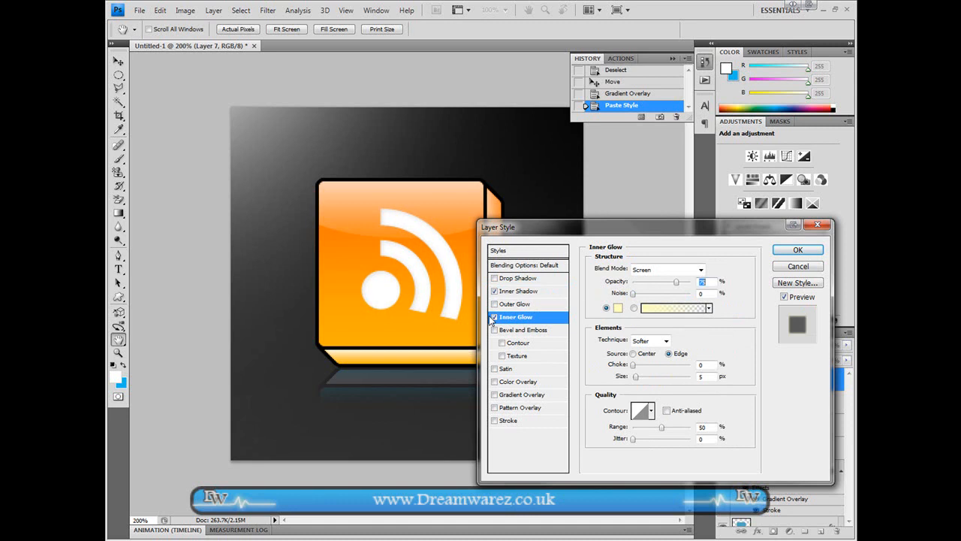
pyautogui.click(515, 303)
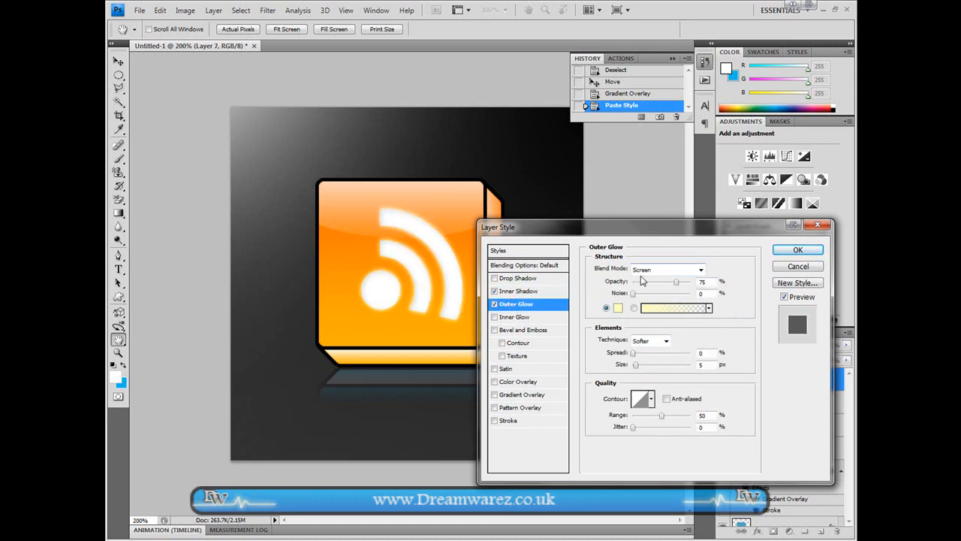
pyautogui.click(665, 269)
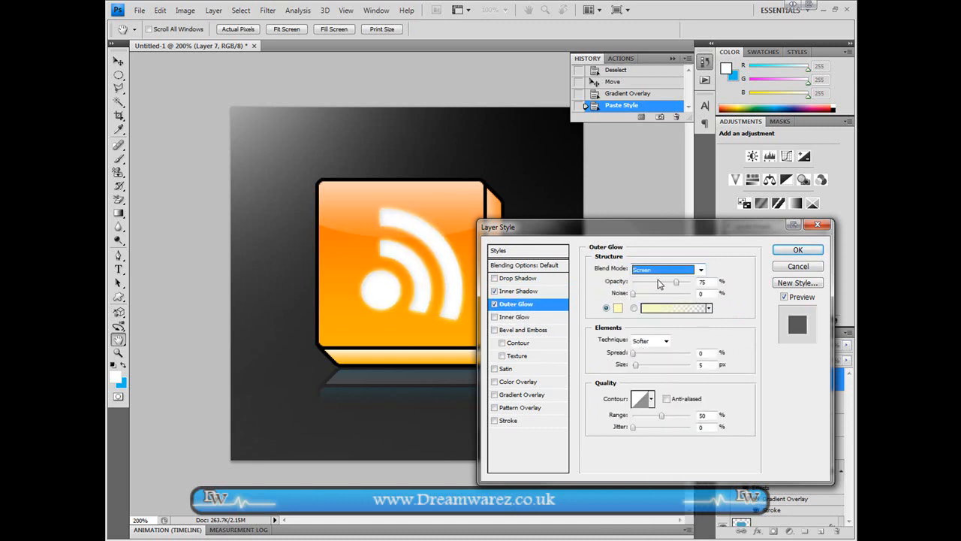
pyautogui.click(667, 269)
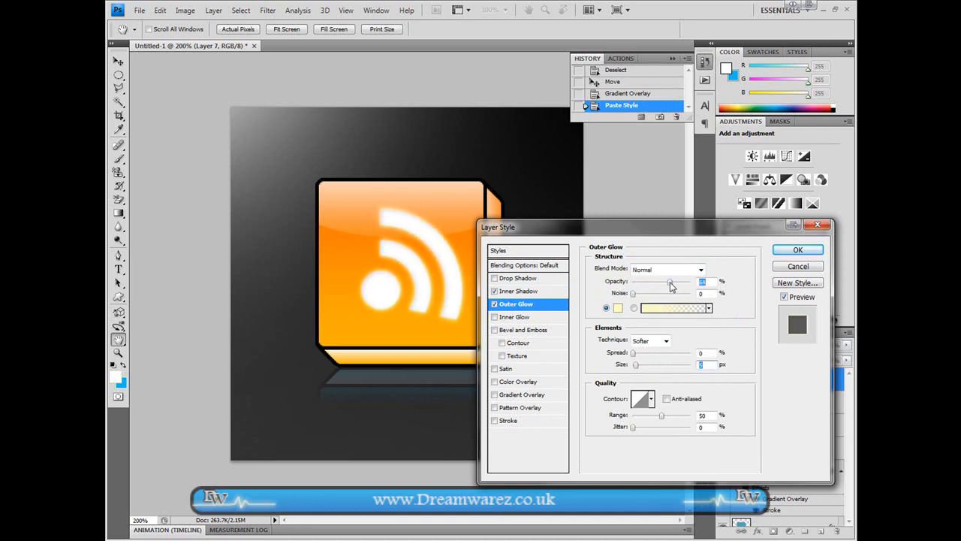
pyautogui.click(617, 308)
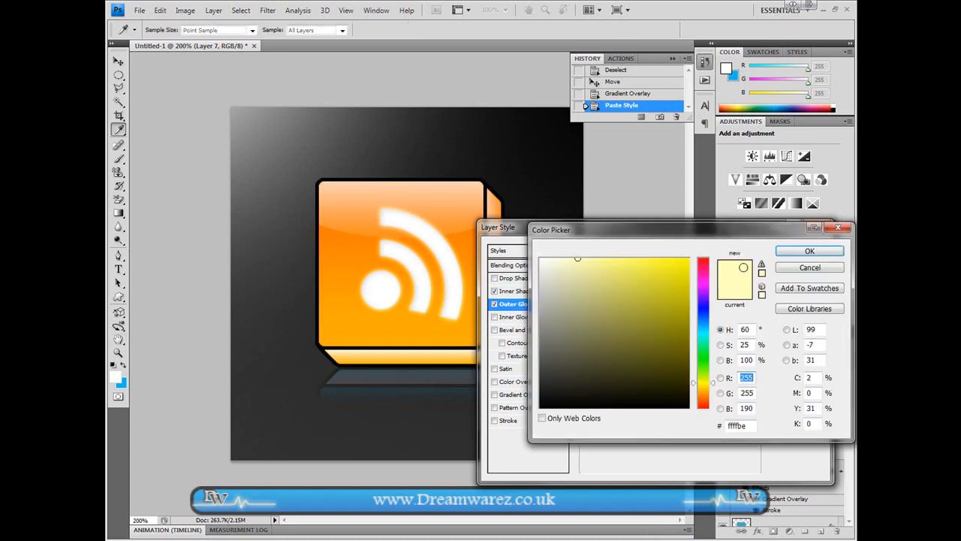
pyautogui.click(688, 345)
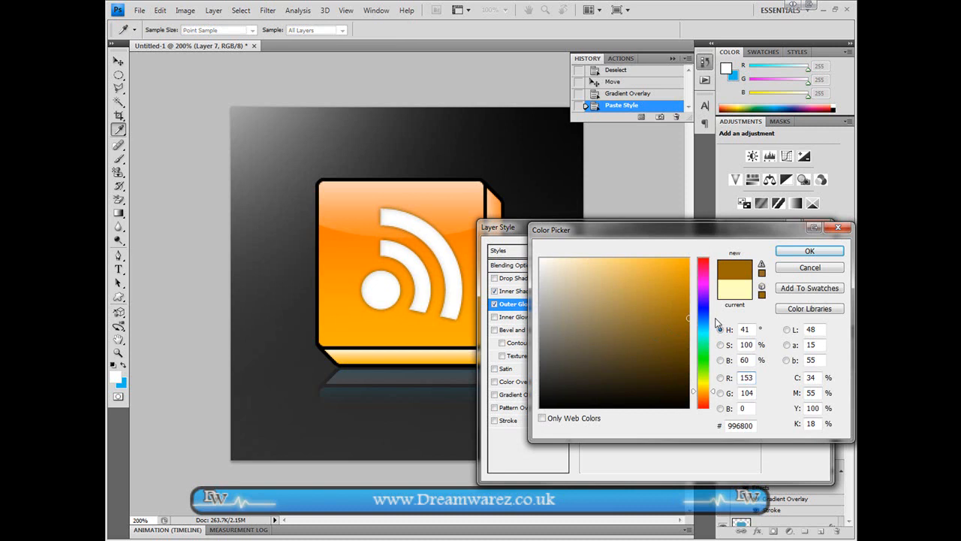
pyautogui.click(810, 250)
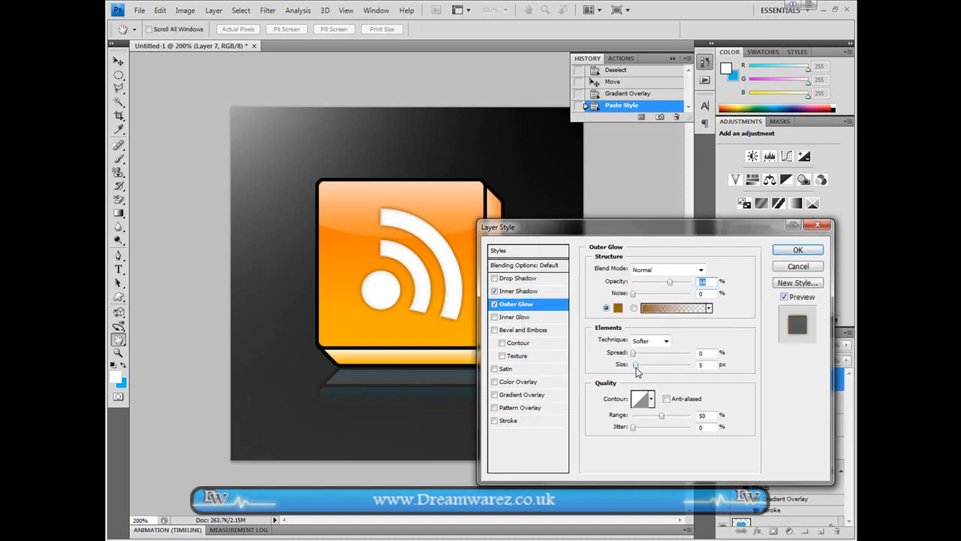